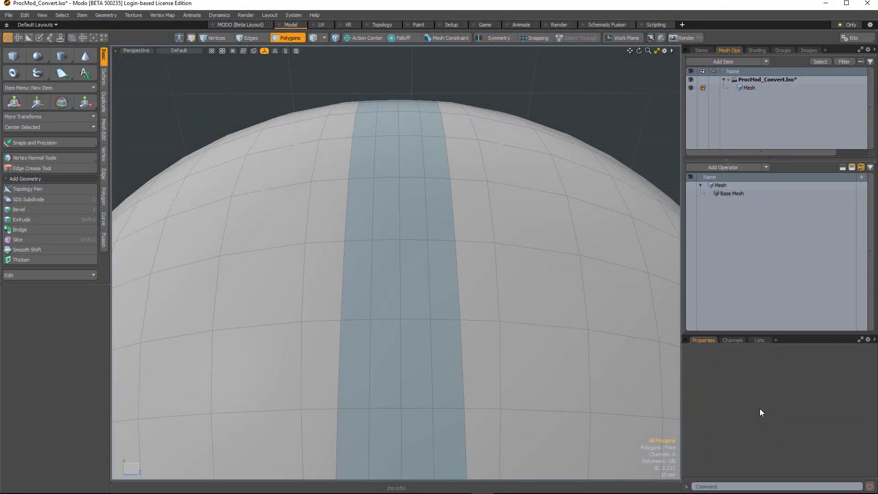
{"action": "mouse_move", "coordinate": [732, 396]}
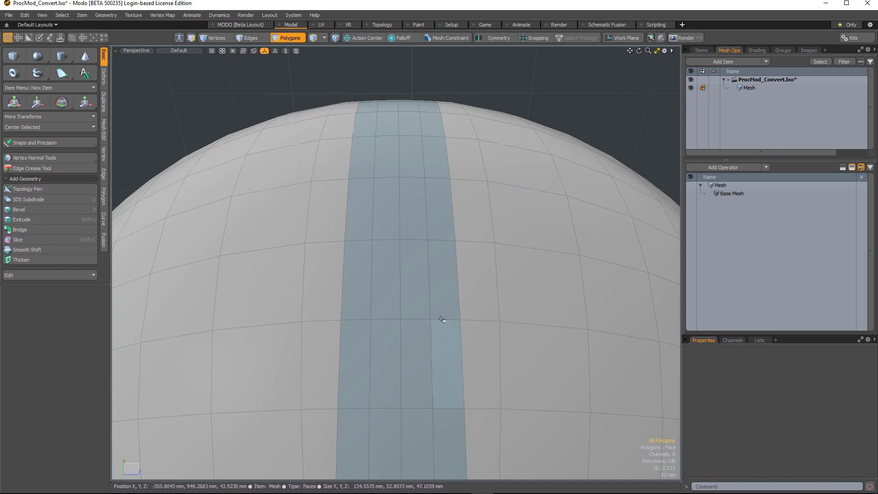
{"action": "mouse_move", "coordinate": [385, 291]}
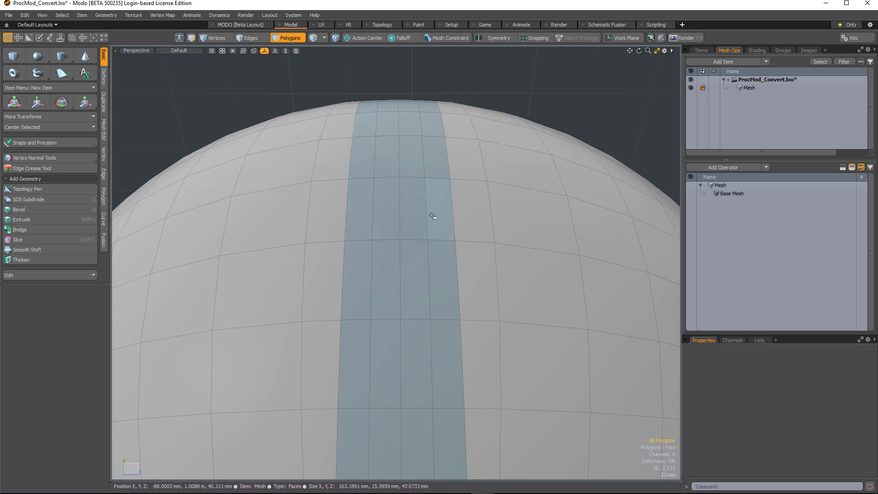
{"action": "mouse_move", "coordinate": [399, 206]}
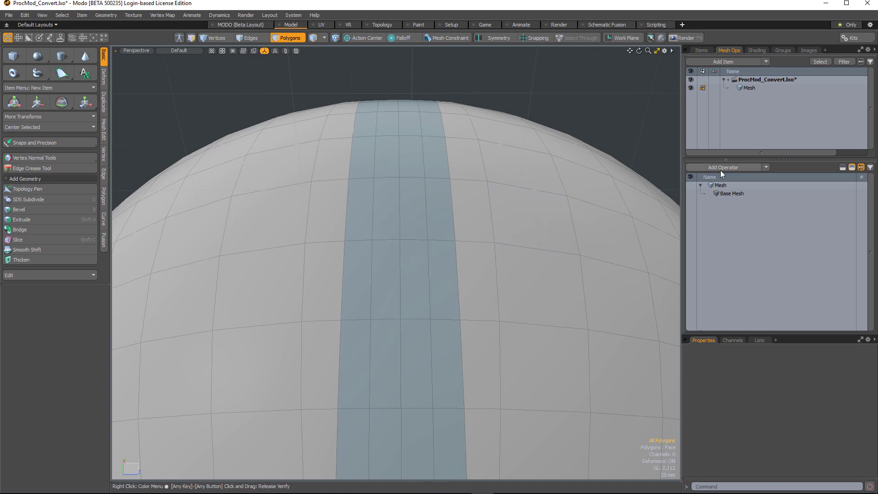
- Add an Edge Bevel operator whose selection comes from Select By Polygon Tag
{"action": "left_click", "coordinate": [722, 166]}
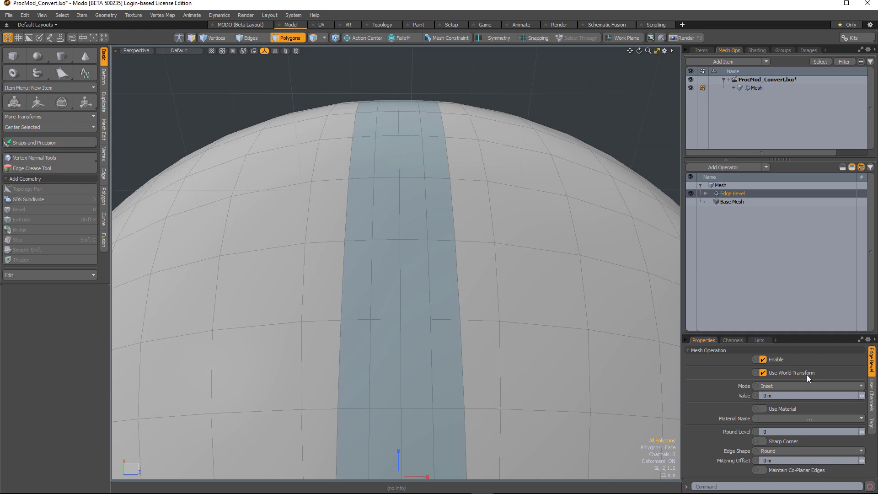
{"action": "left_click", "coordinate": [706, 193]}
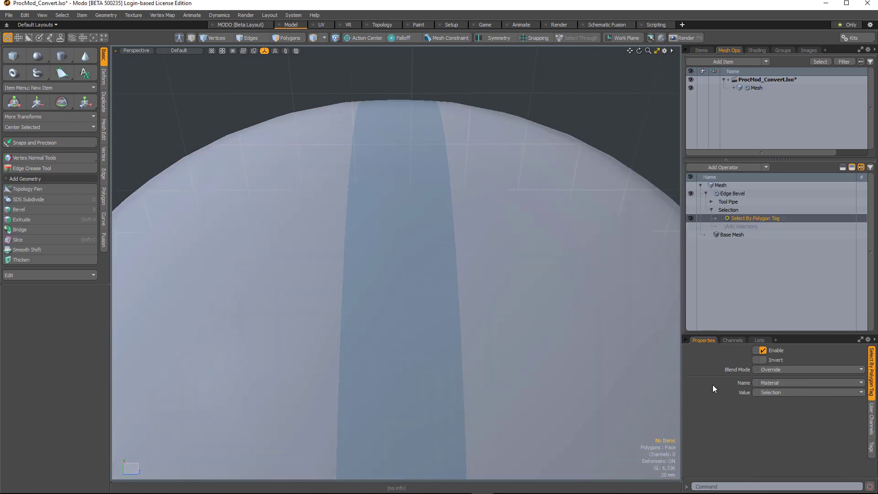
- Add a Convert selection operator, converting from Polygon, above the tag selection
{"action": "left_click", "coordinate": [286, 37]}
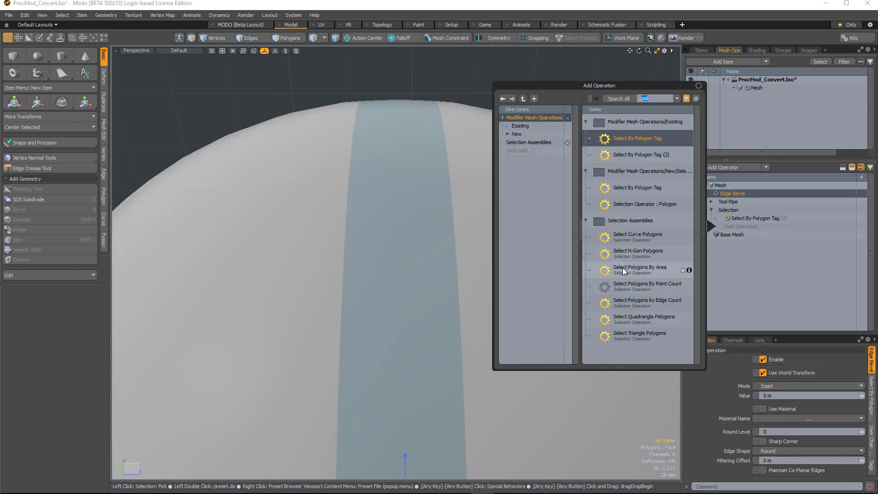
{"action": "type", "text": "con"}
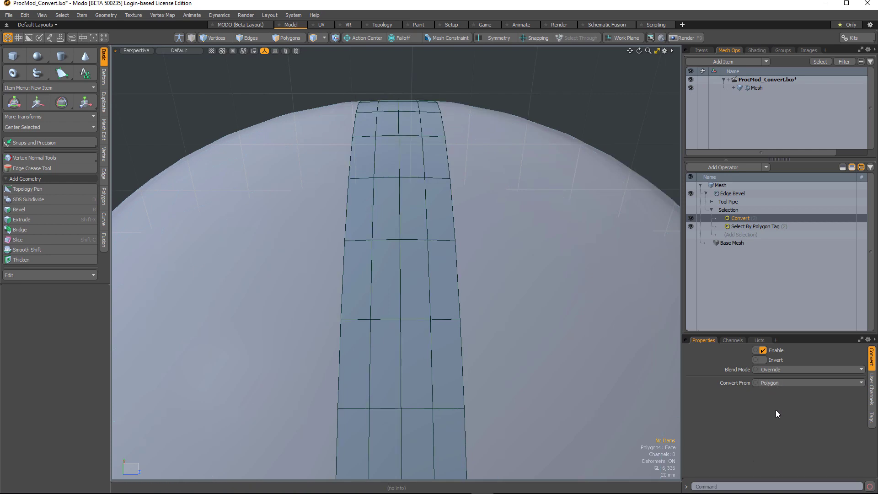
{"action": "mouse_move", "coordinate": [747, 238]}
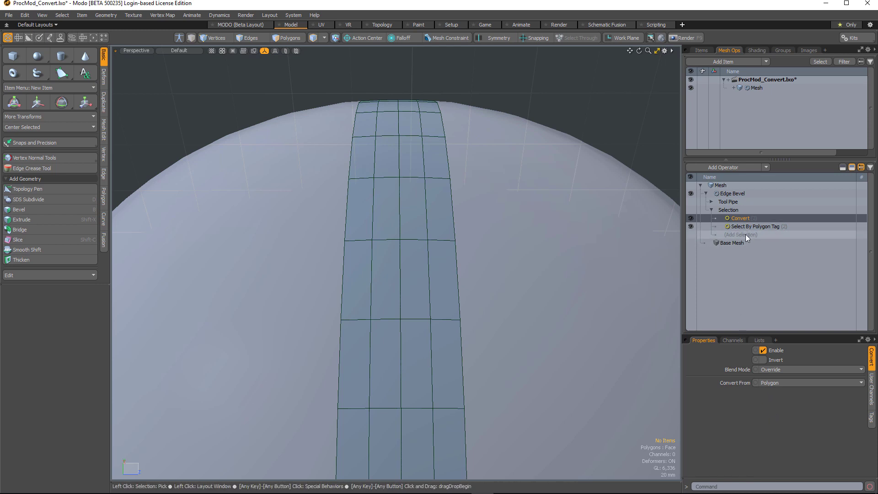